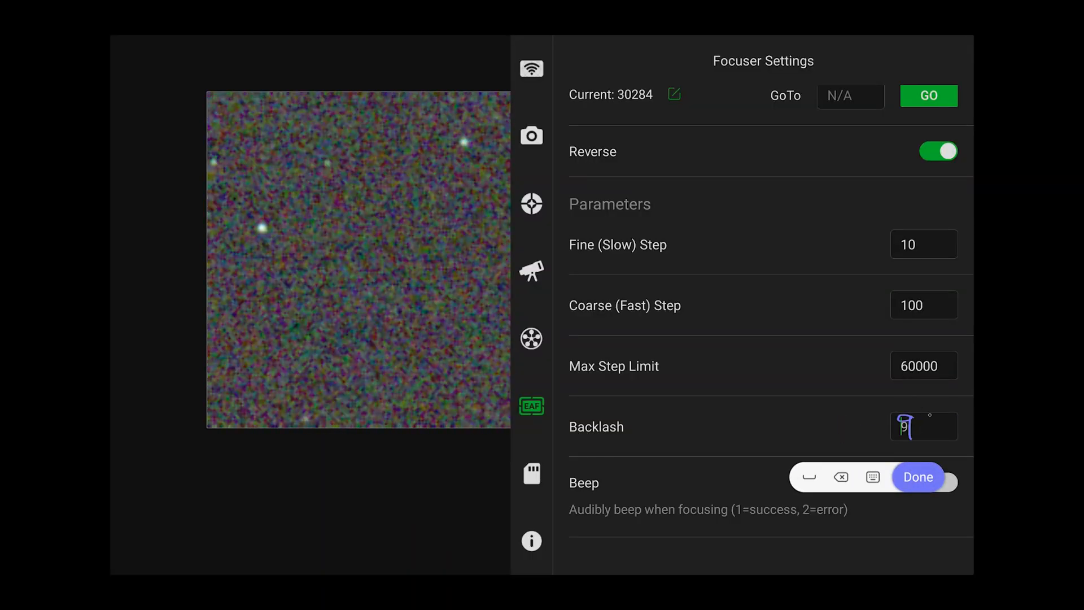
# Enter 90 as the focuser Backlash value and confirm it
pyautogui.write('0')
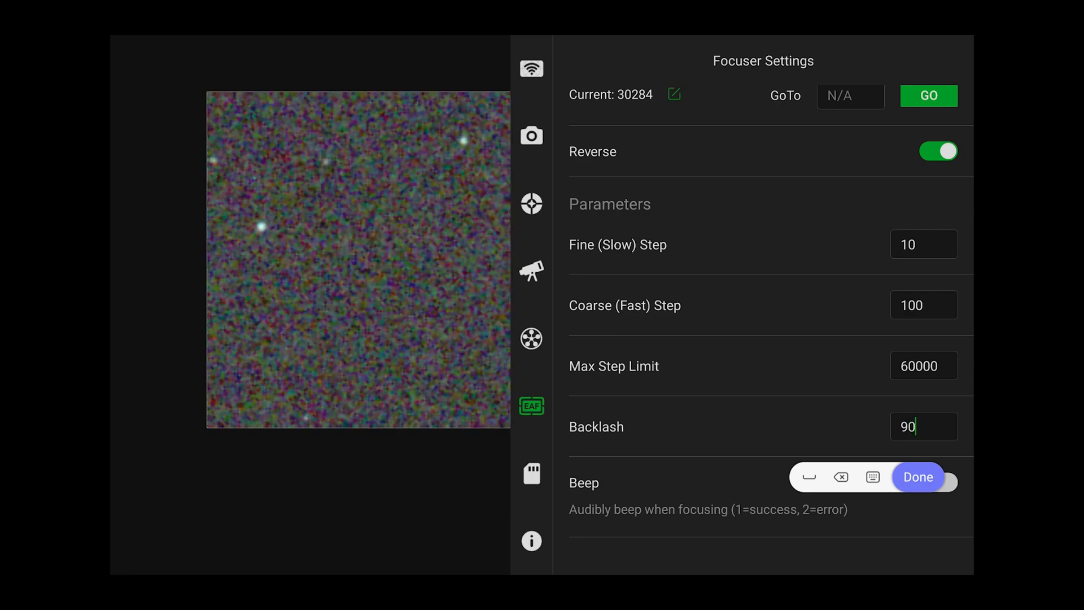
pyautogui.click(917, 477)
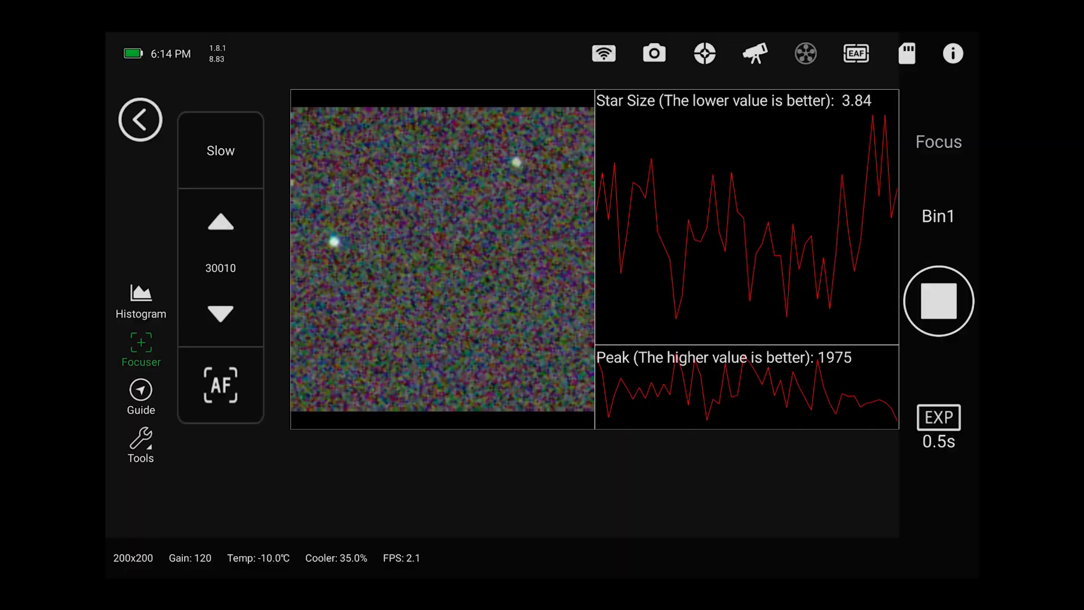
# Step the EAF focuser up one slow step, from position 30010 to 30020
pyautogui.click(220, 222)
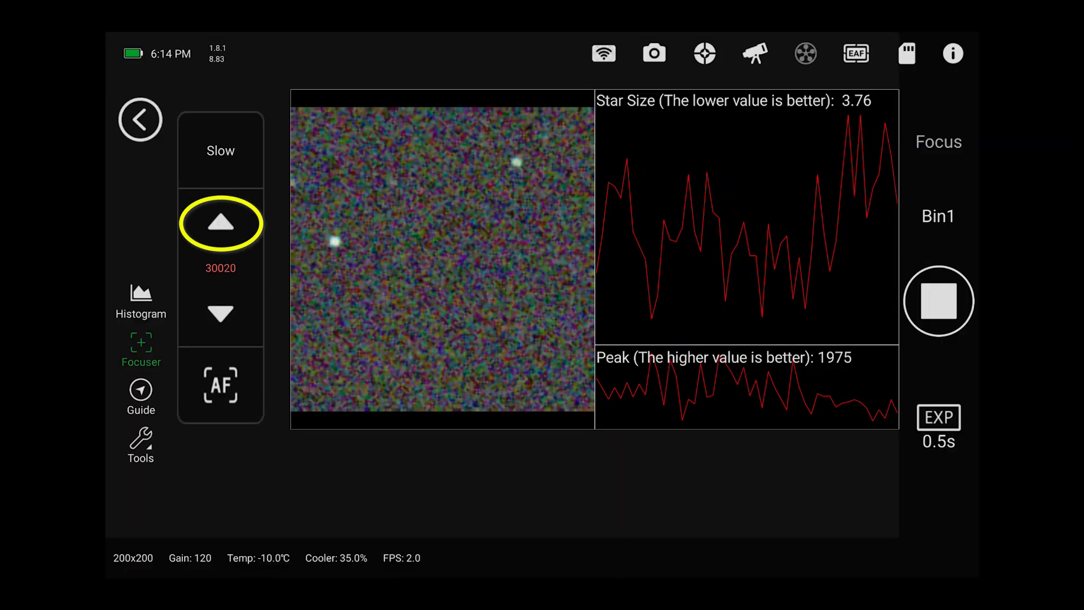